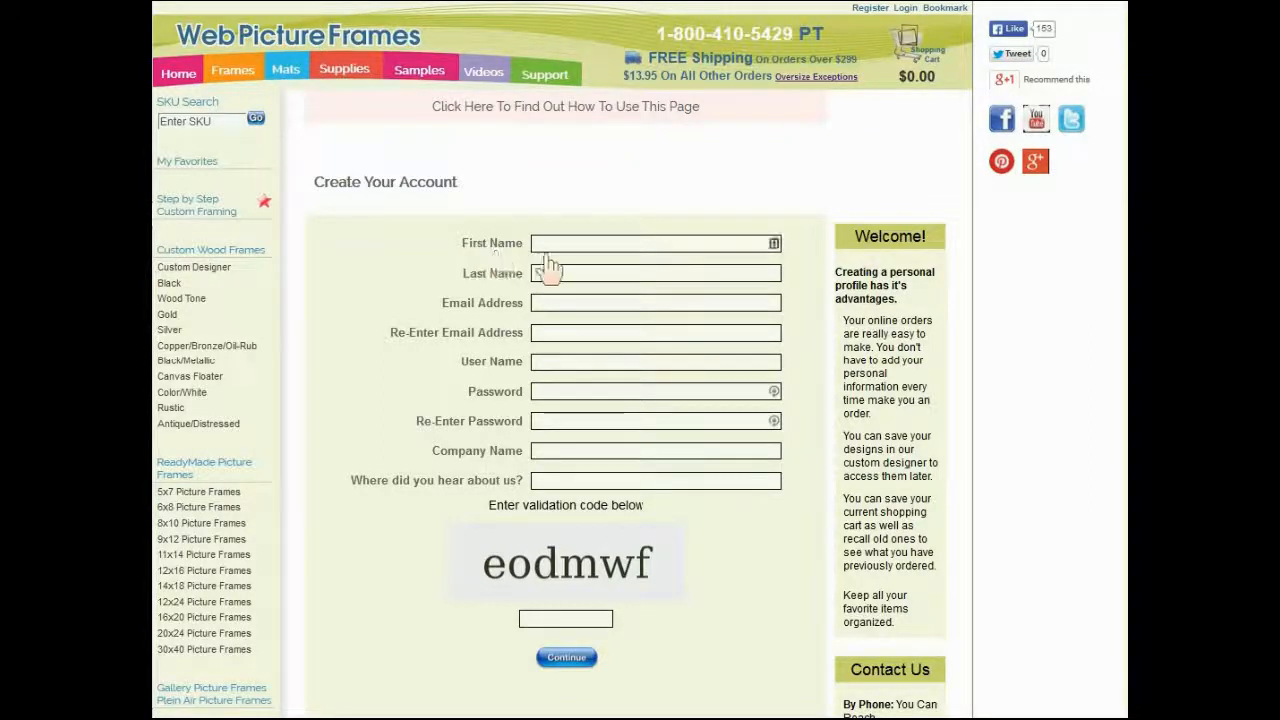
mouse_move(518, 280)
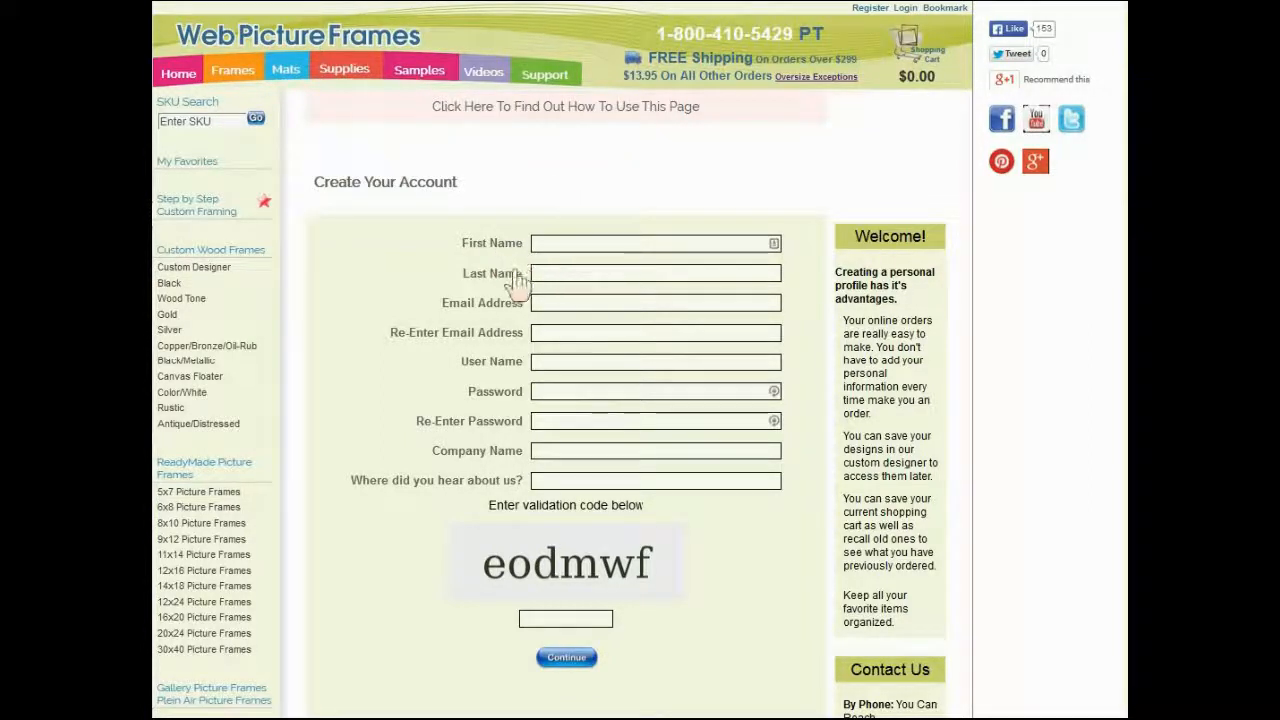
mouse_move(558, 289)
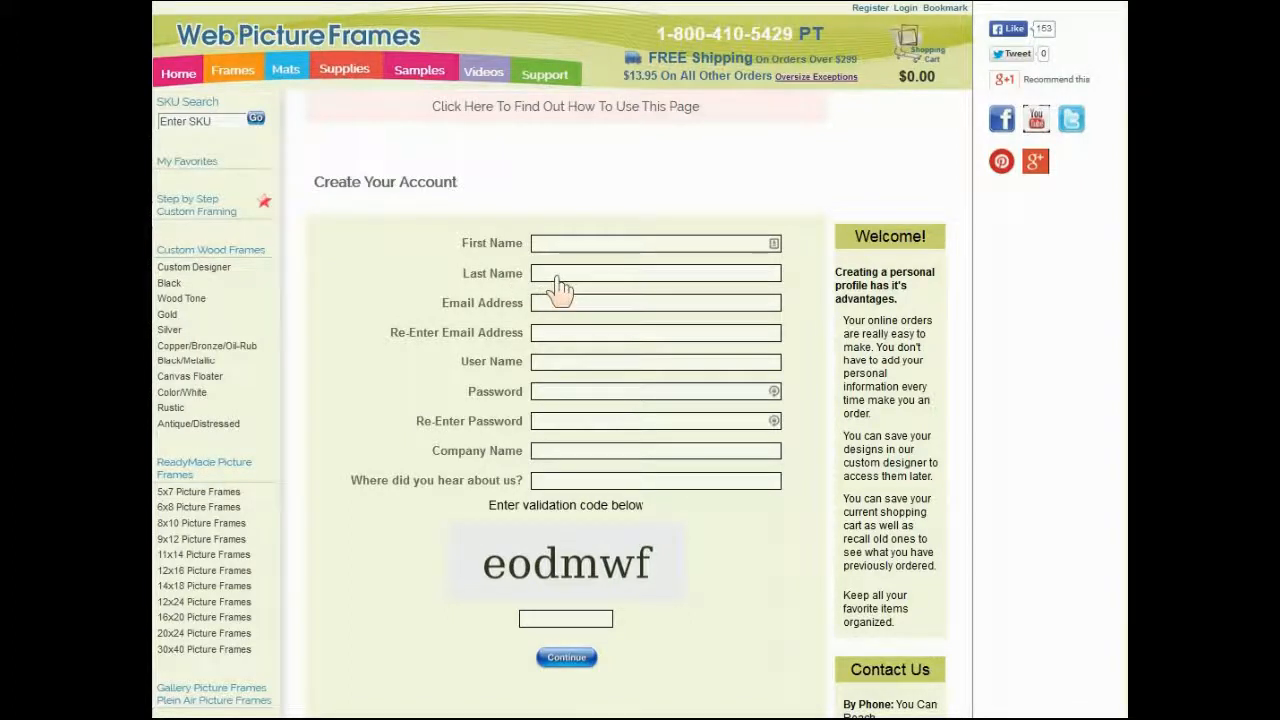
mouse_move(558, 325)
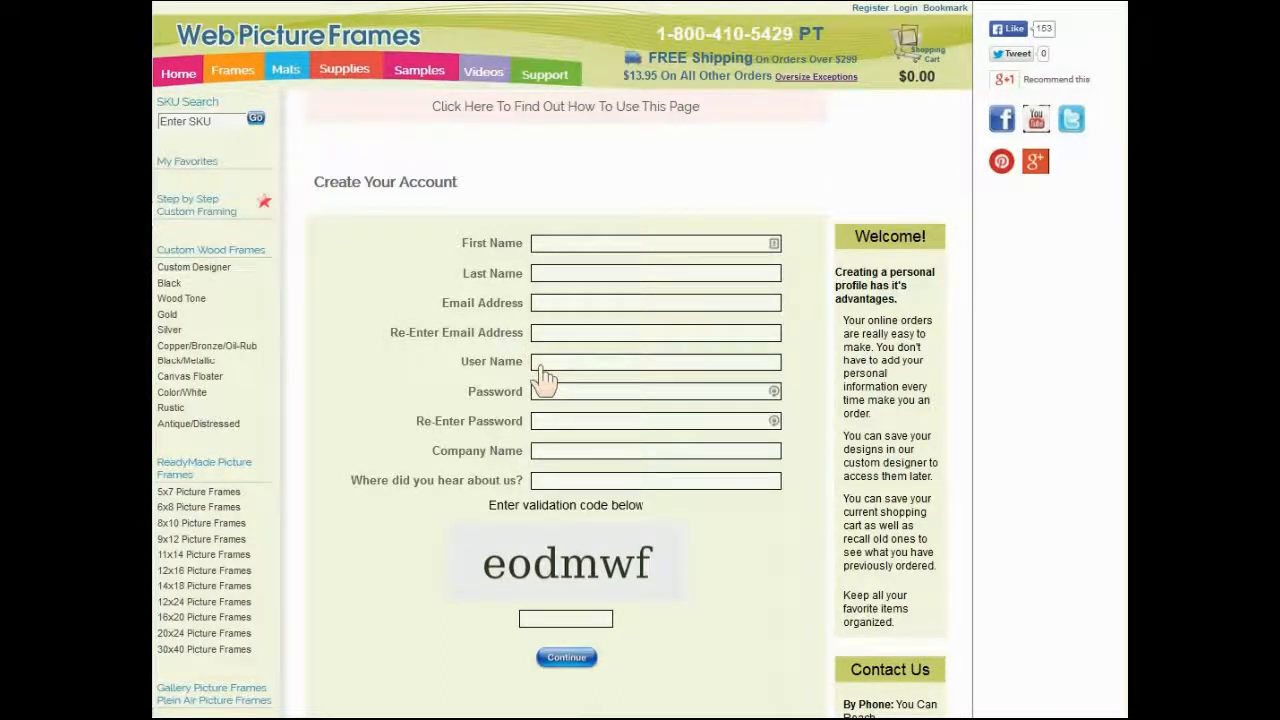
mouse_move(547, 390)
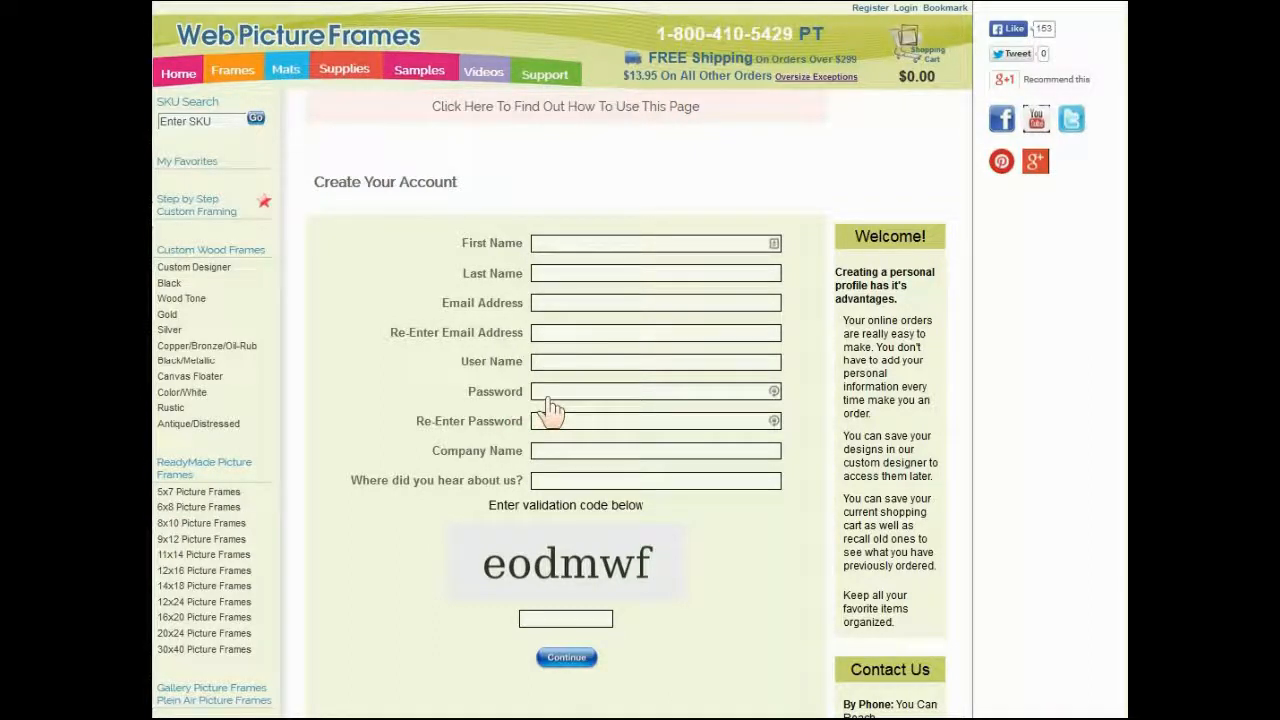
mouse_move(548, 432)
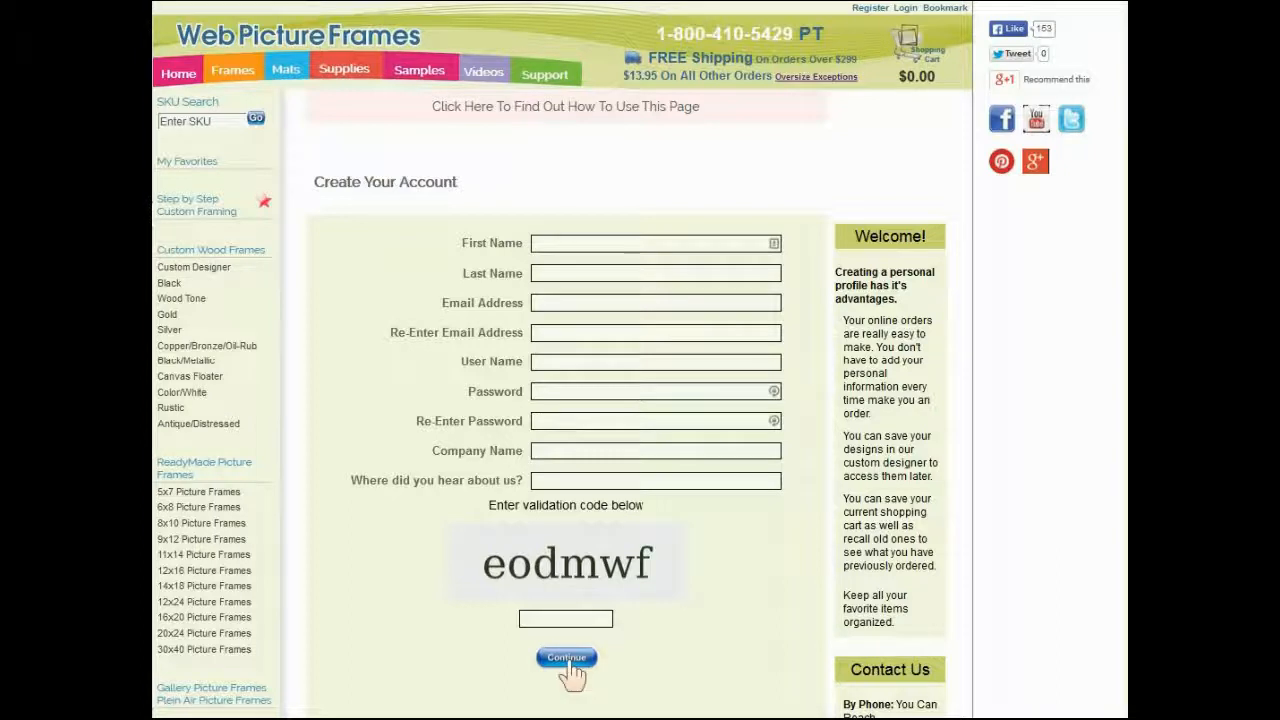
mouse_move(678, 672)
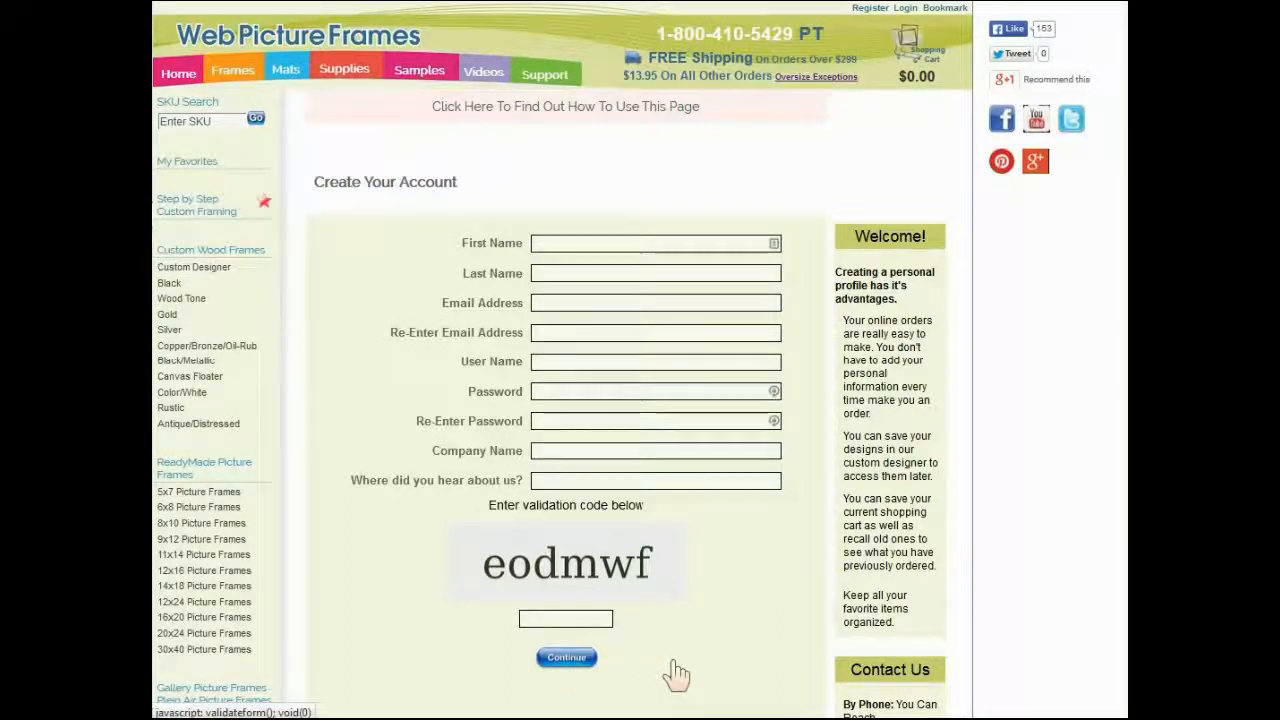